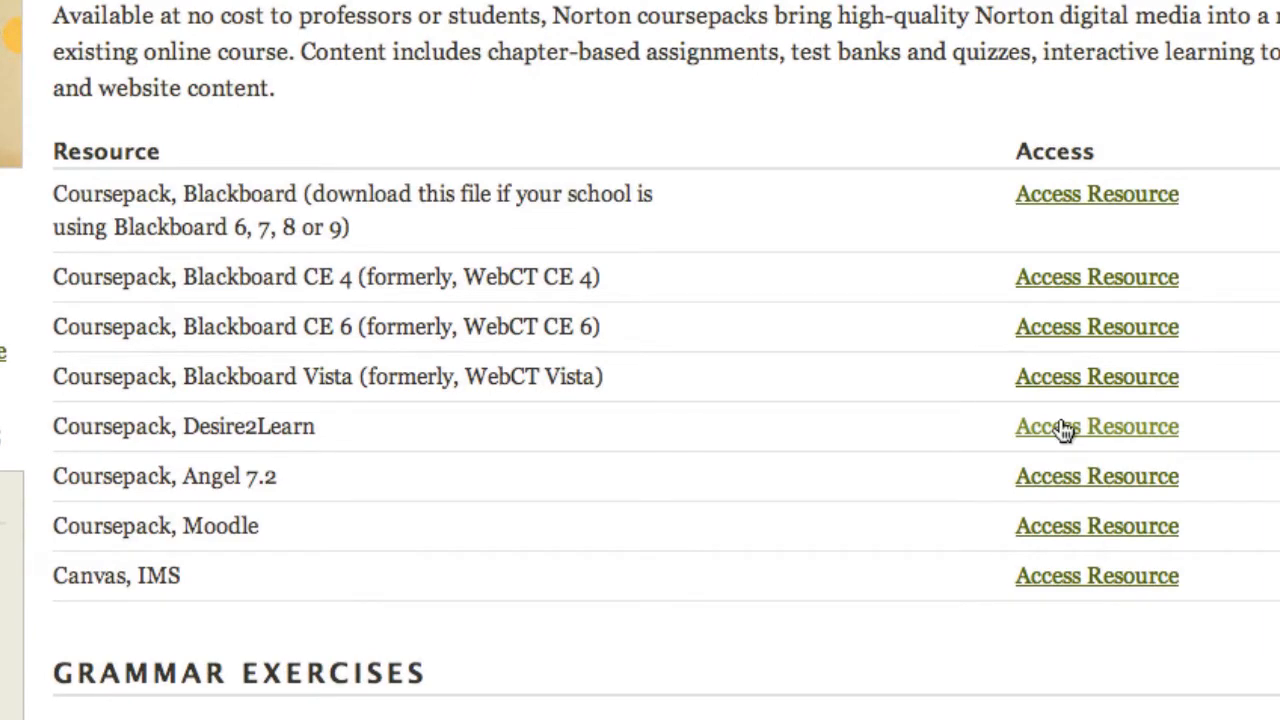
Step: Download the Desire2Learn coursepack zip from the Norton resource list
left_click(1096, 426)
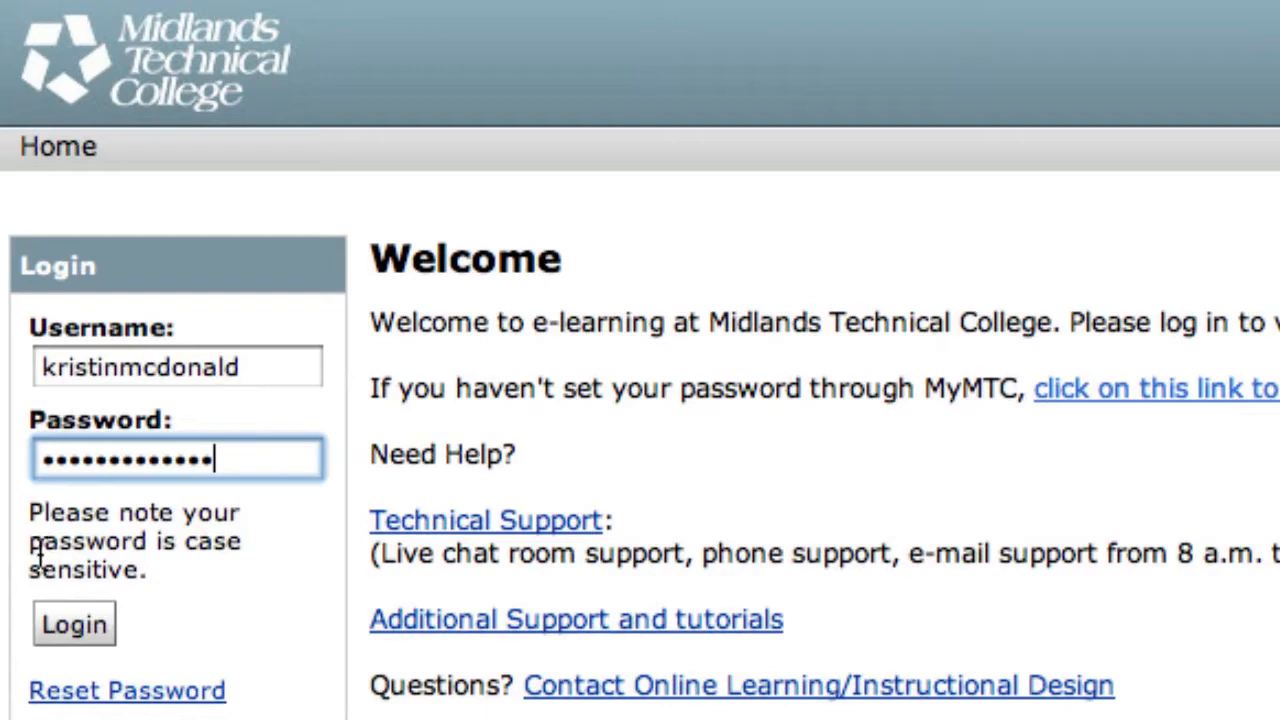
Step: Log in to the college e-learning site and enter the Middle Seagull Handbook course
left_click(74, 622)
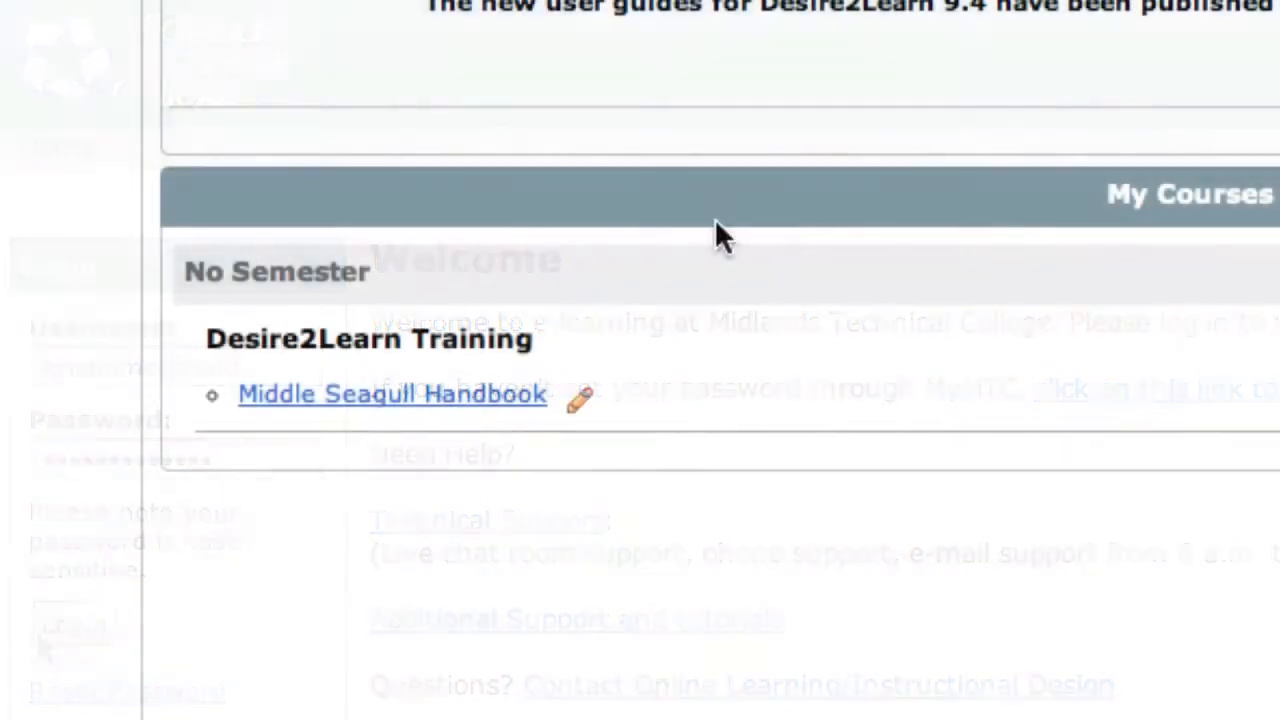
left_click(391, 393)
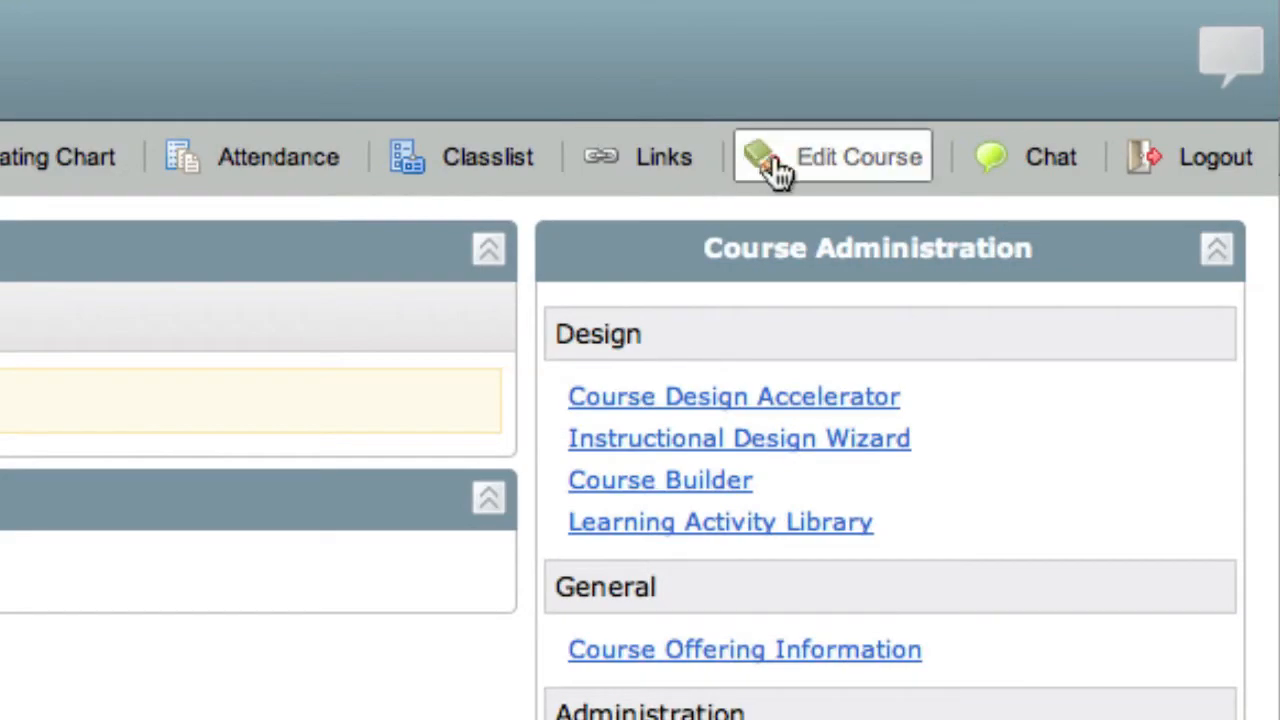
Step: Attach and upload seagullhb_cp_d2l_071911.zip through Import Components
left_click(833, 156)
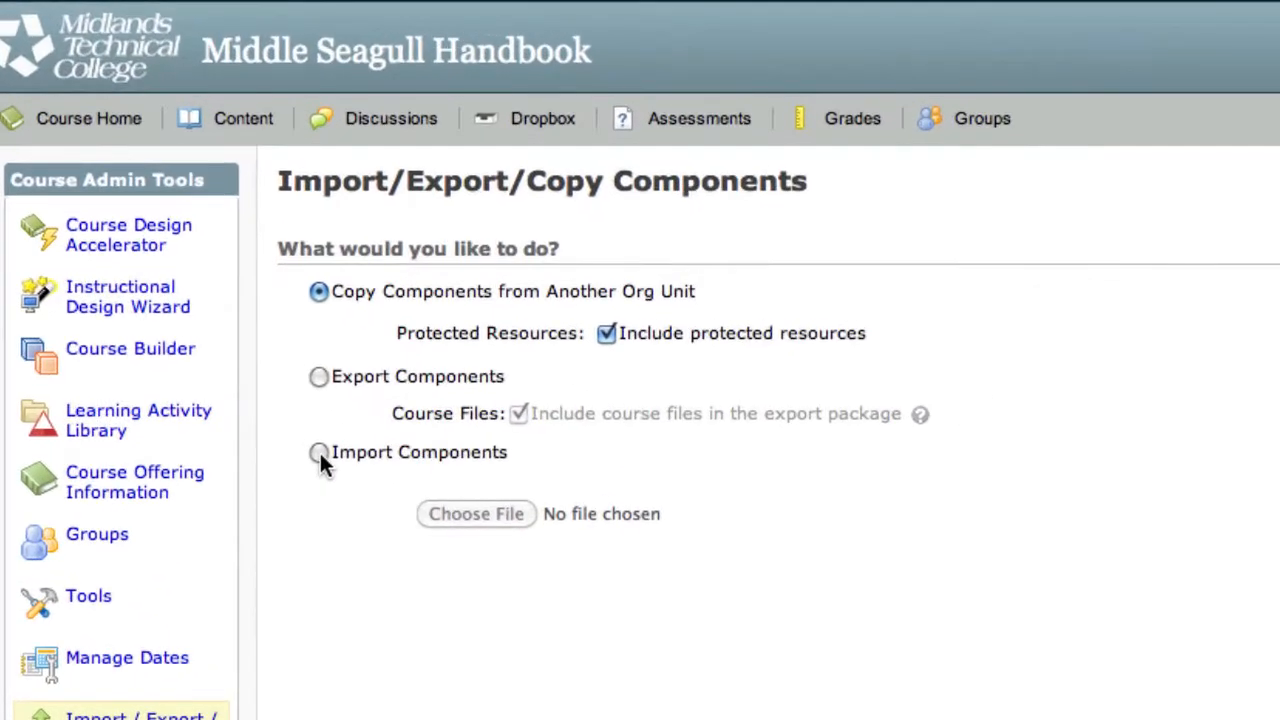
left_click(318, 452)
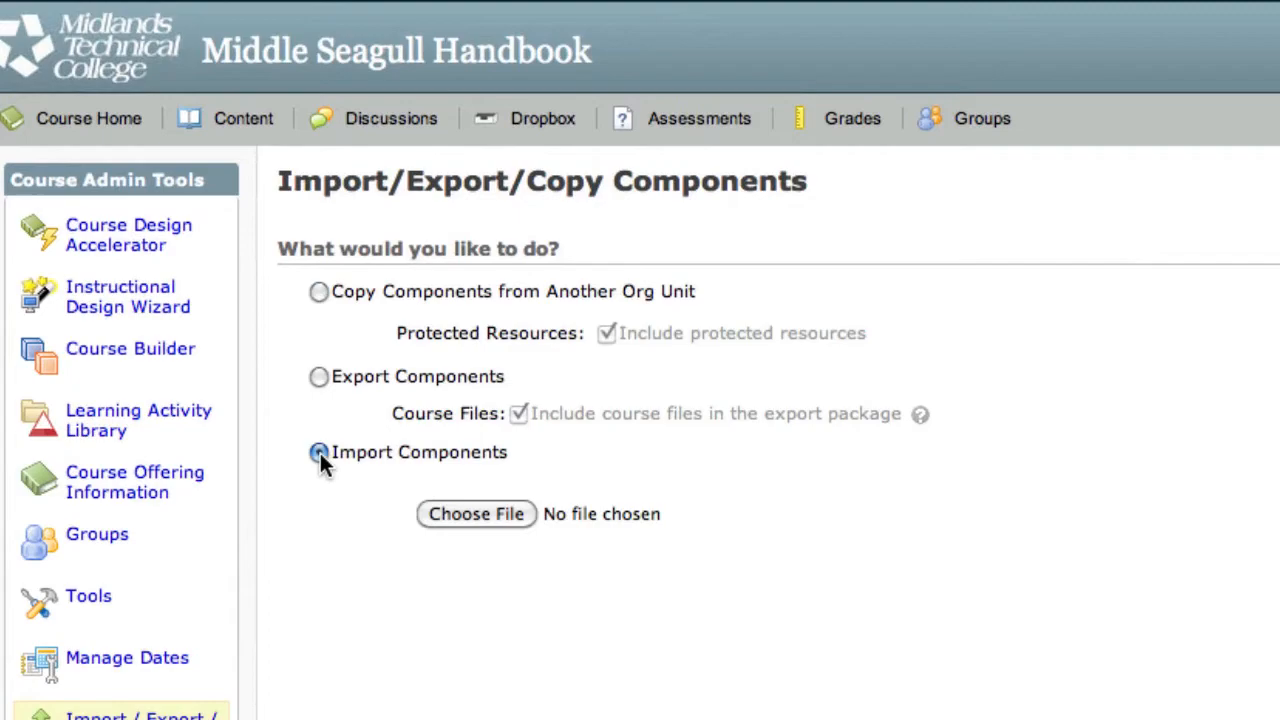
left_click(476, 513)
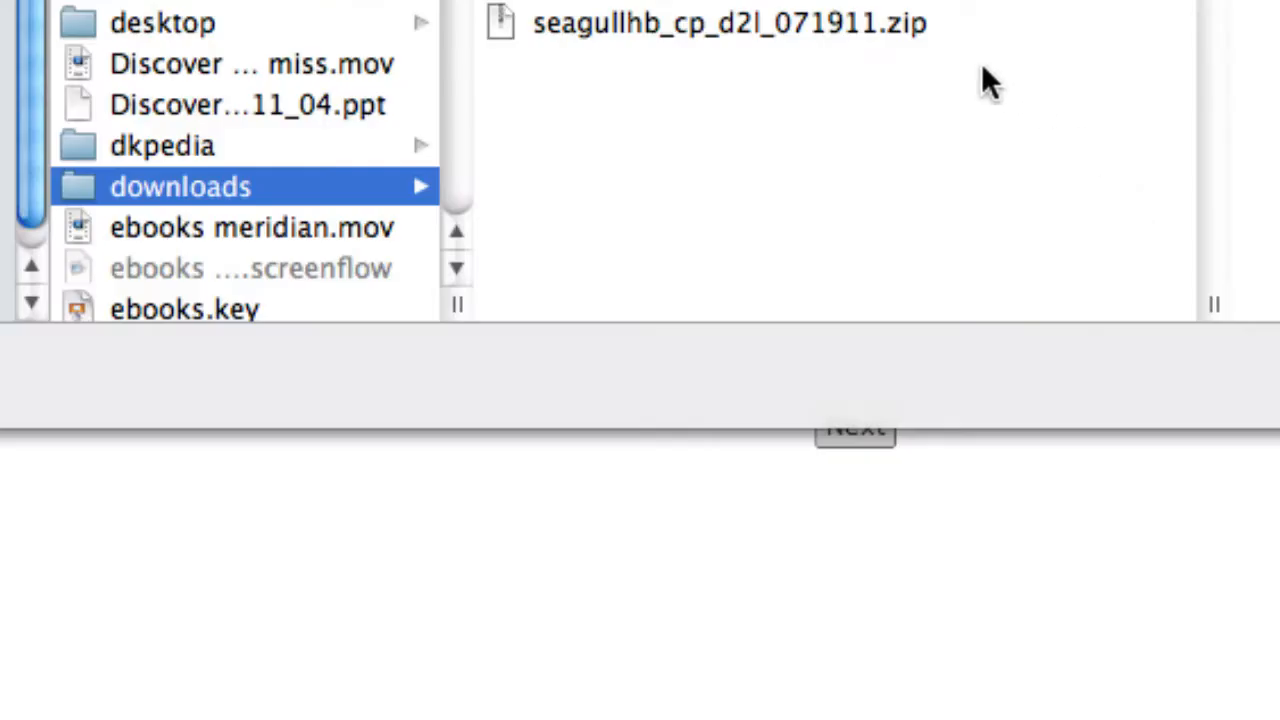
left_click(728, 23)
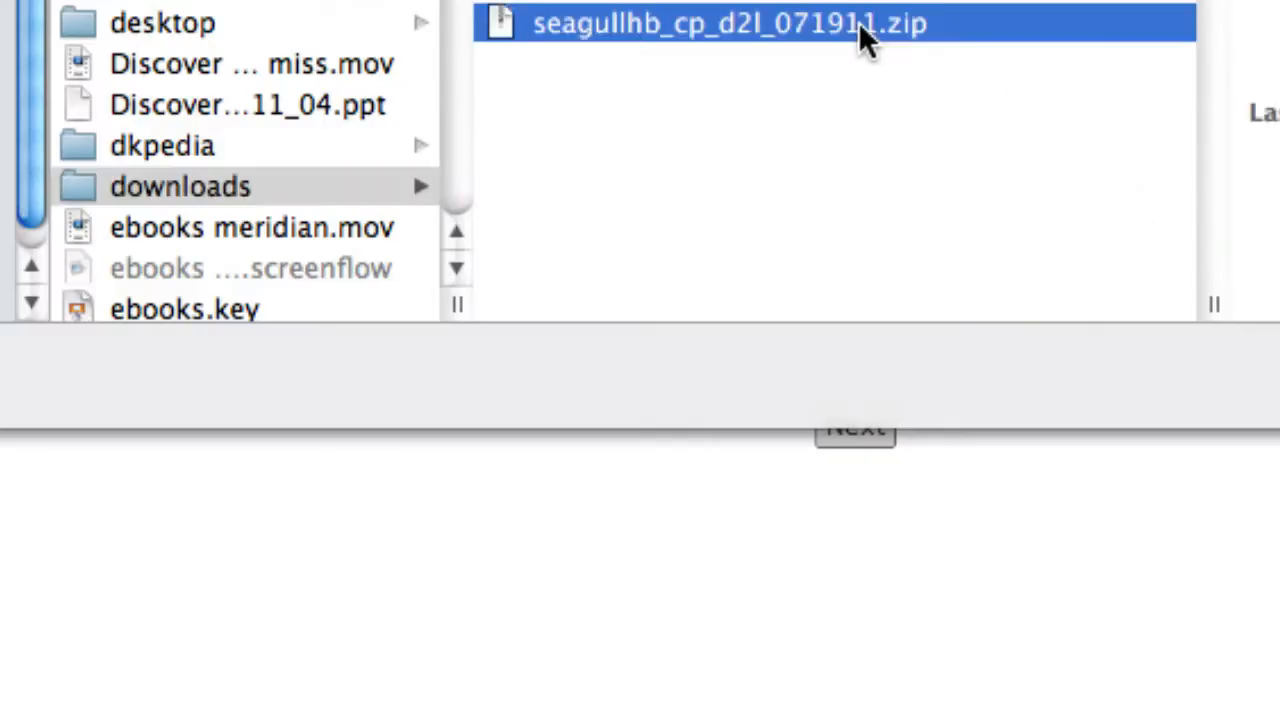
mouse_move(565, 70)
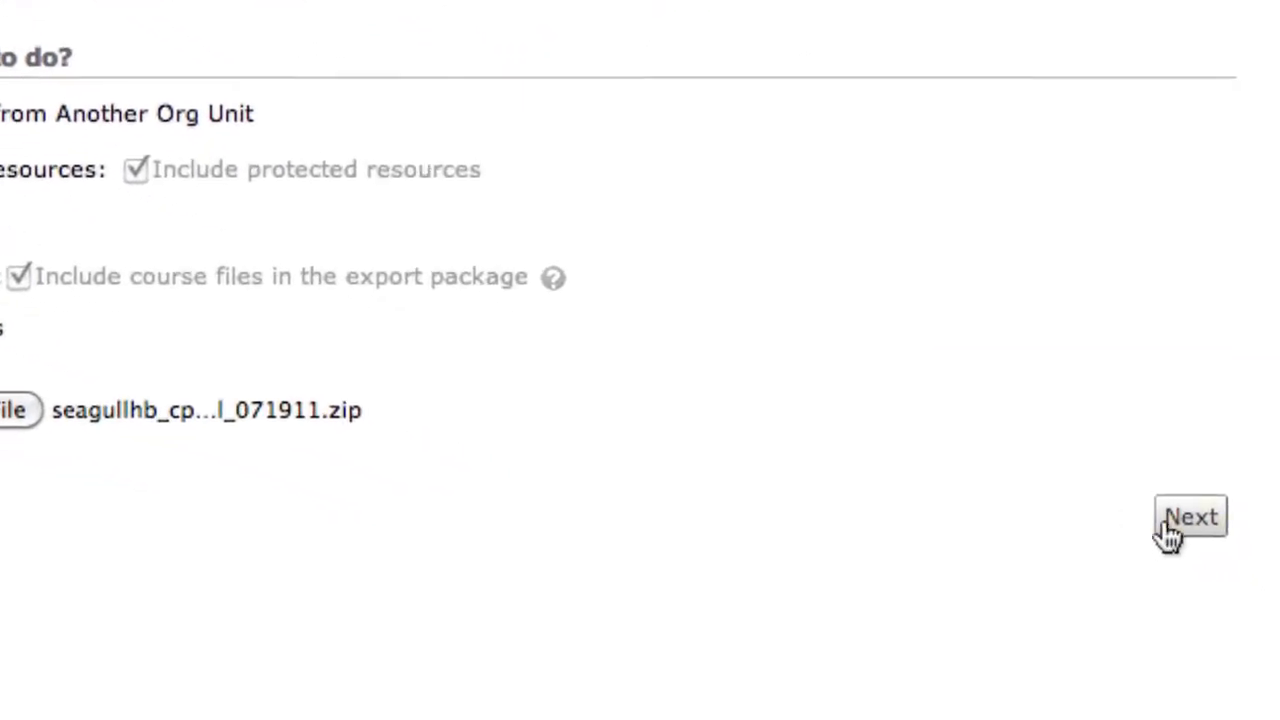
left_click(1190, 517)
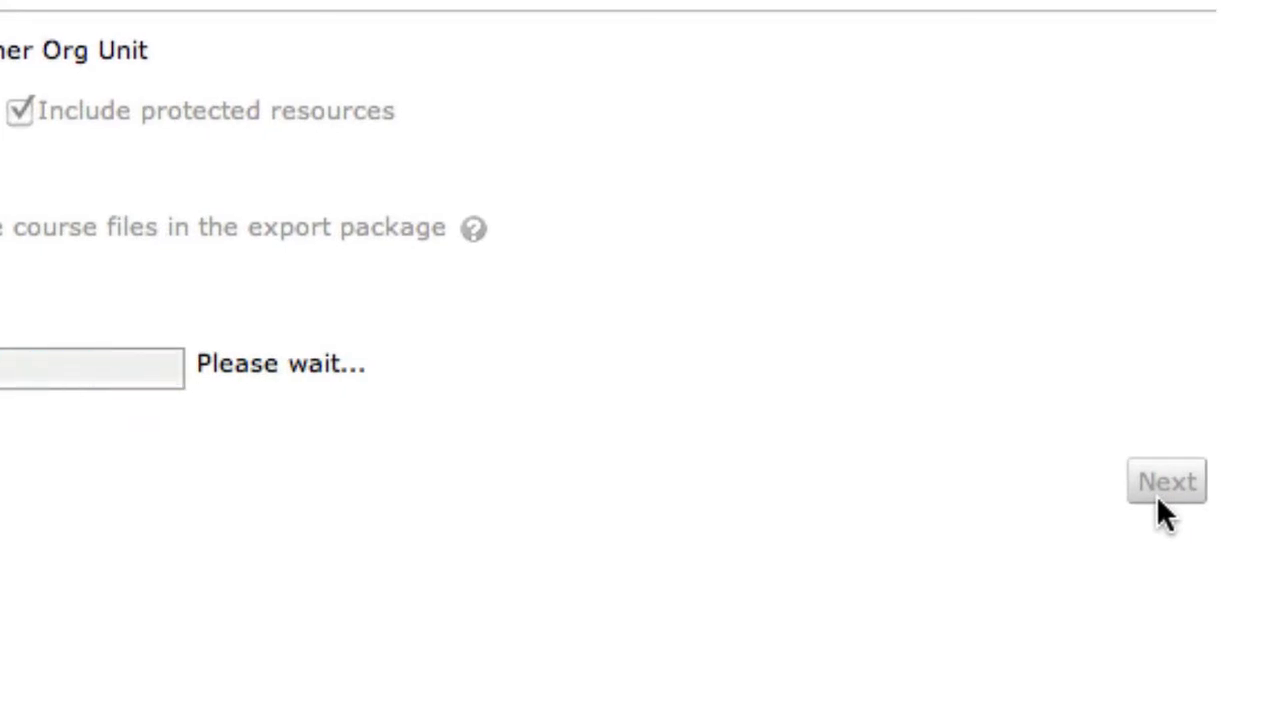
Step: Import the coursepack with metadata, then list Unit 1 Syllabus and Unit 2 Course Materials under Content
left_click(1166, 481)
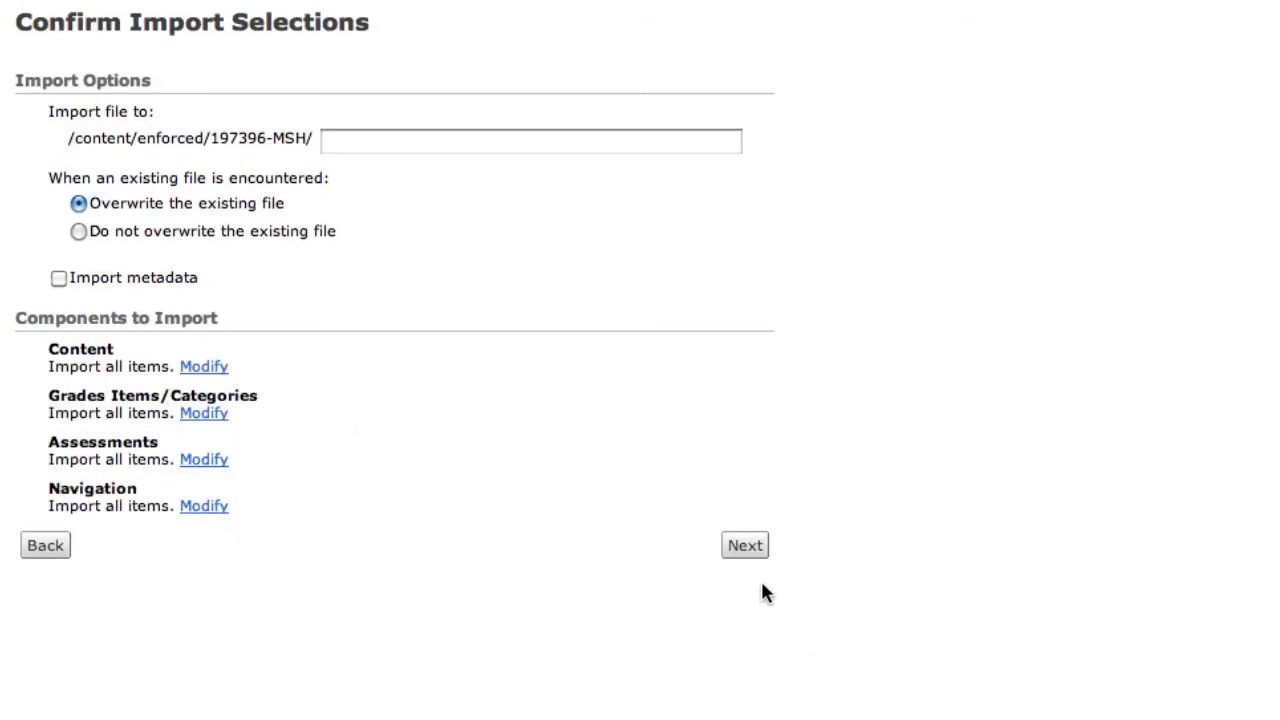
left_click(58, 277)
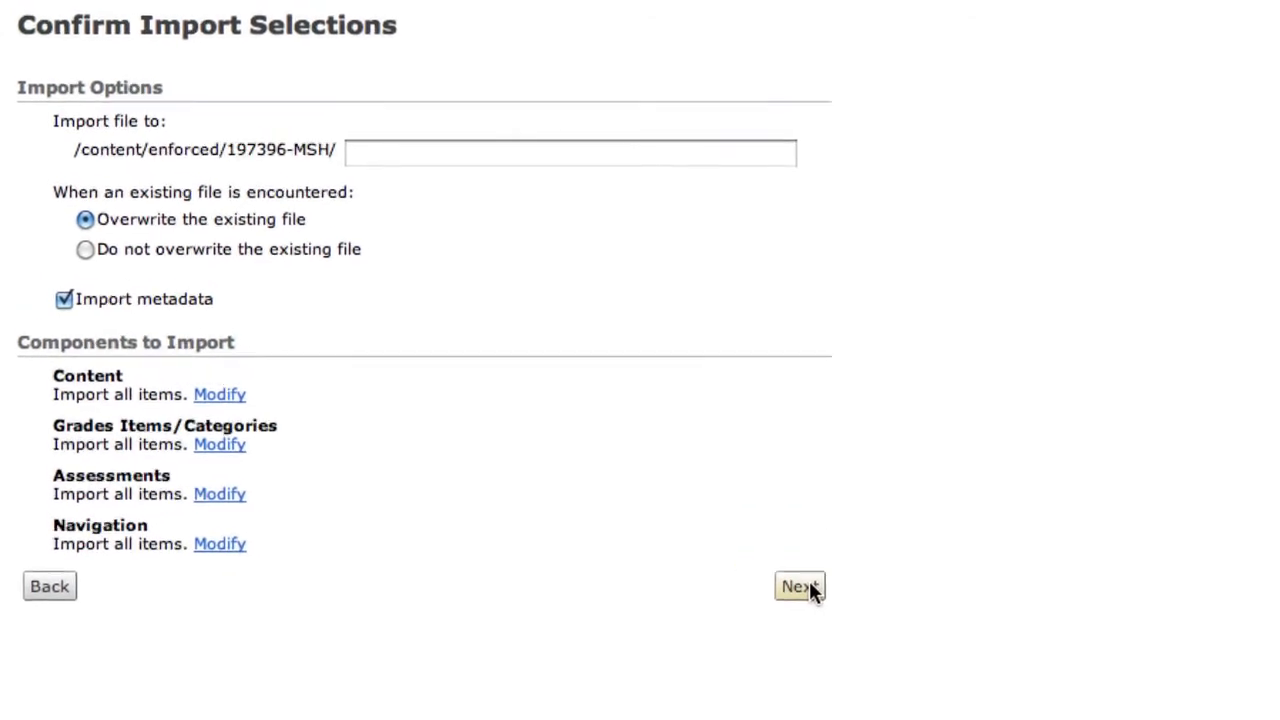
left_click(798, 586)
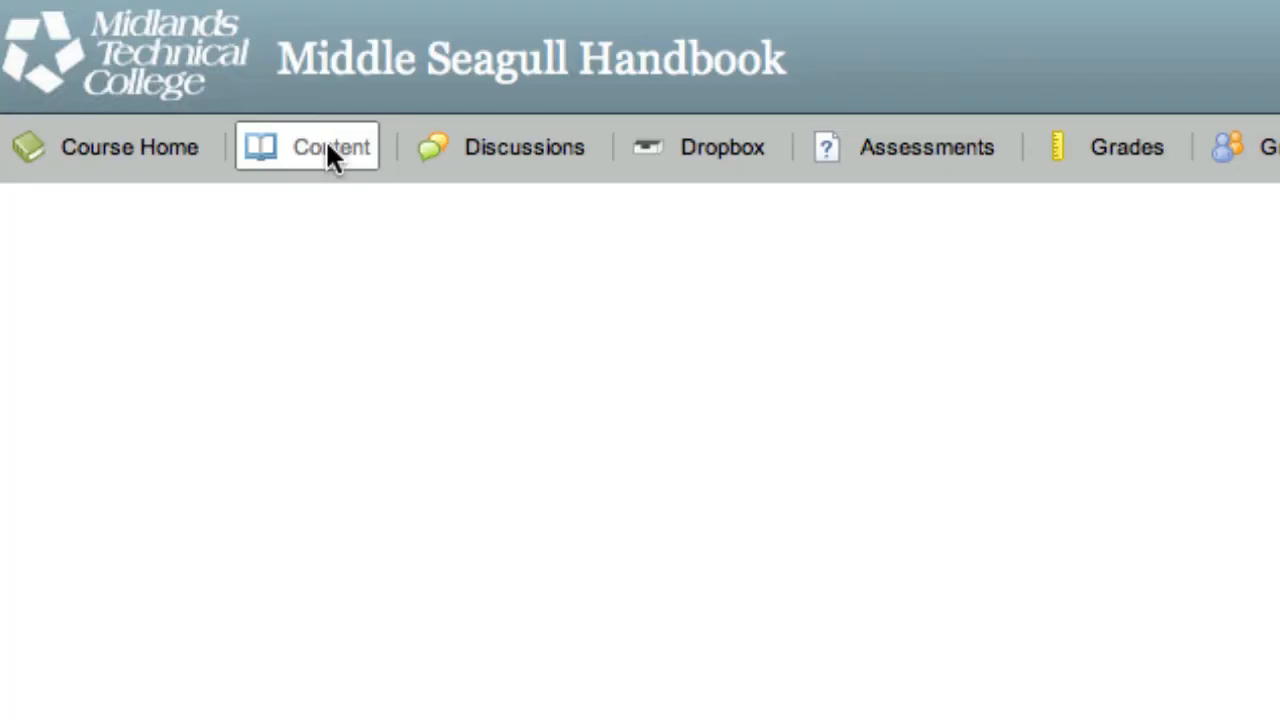
left_click(330, 147)
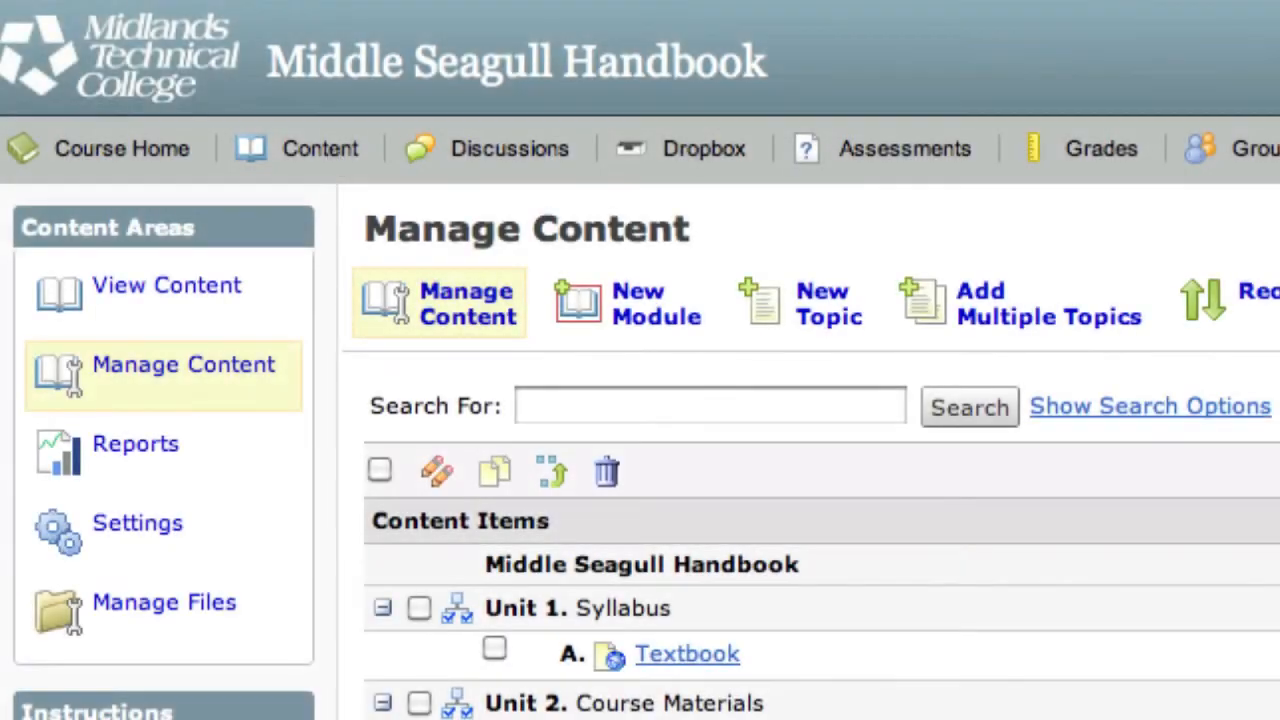